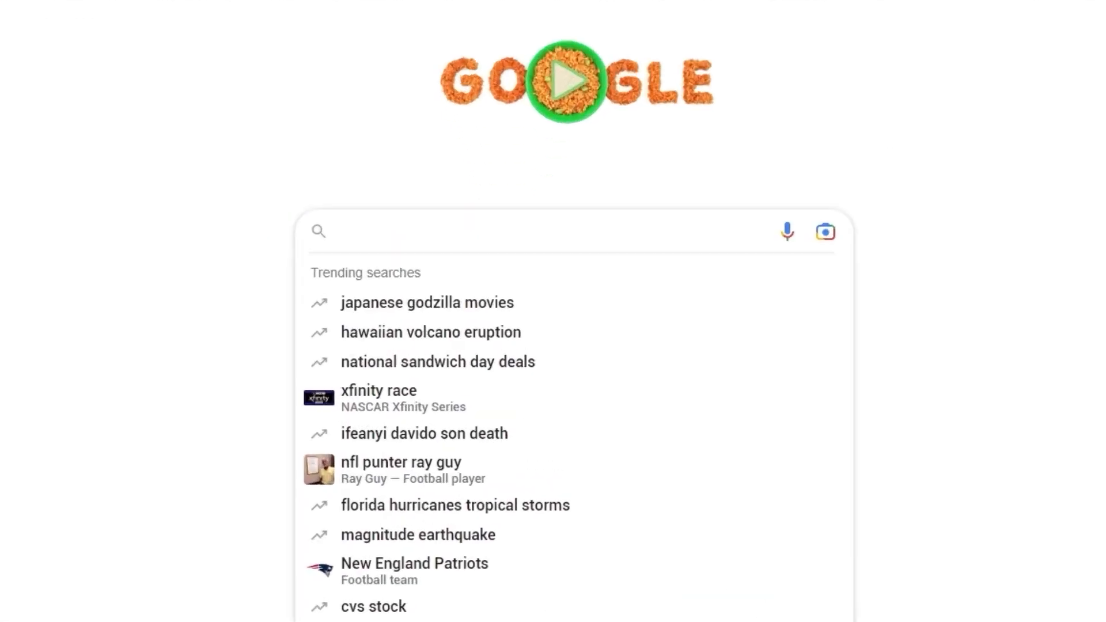
Search Google for "Buy my house delaware".
{"action": "type", "text": "Buy my house d"}
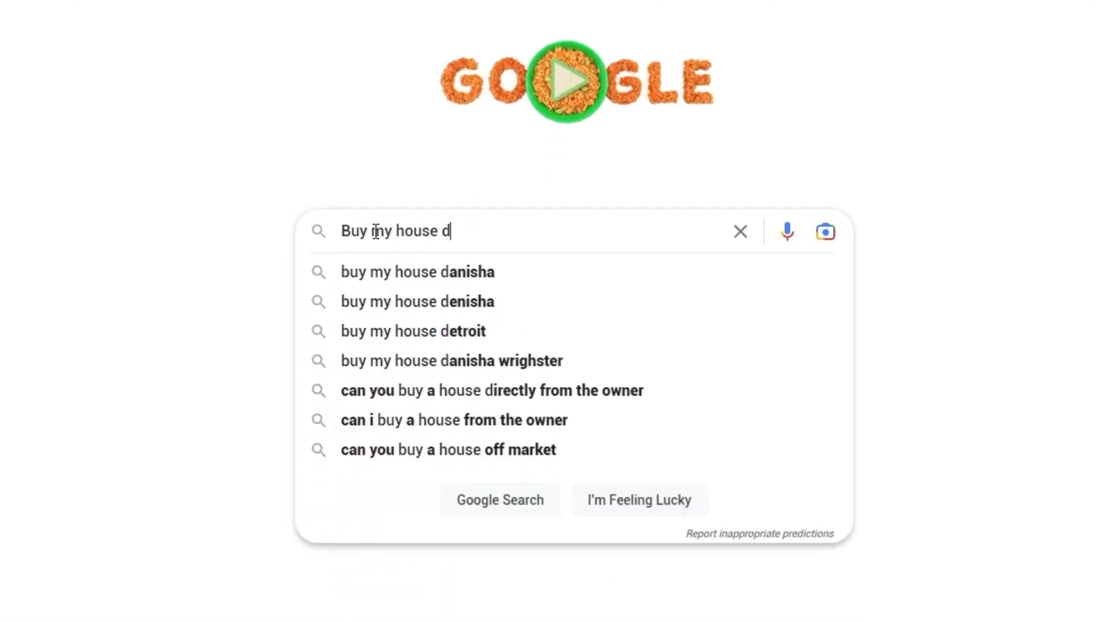
{"action": "type", "text": "elaware"}
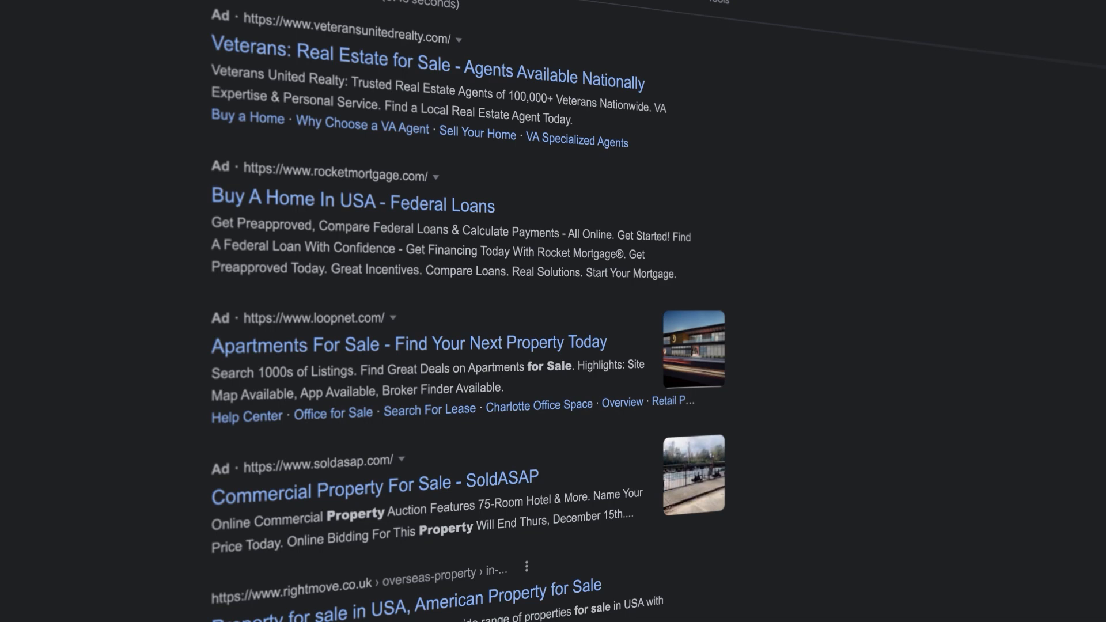
{"action": "scroll", "scroll_direction": "down", "scroll_amount": 3}
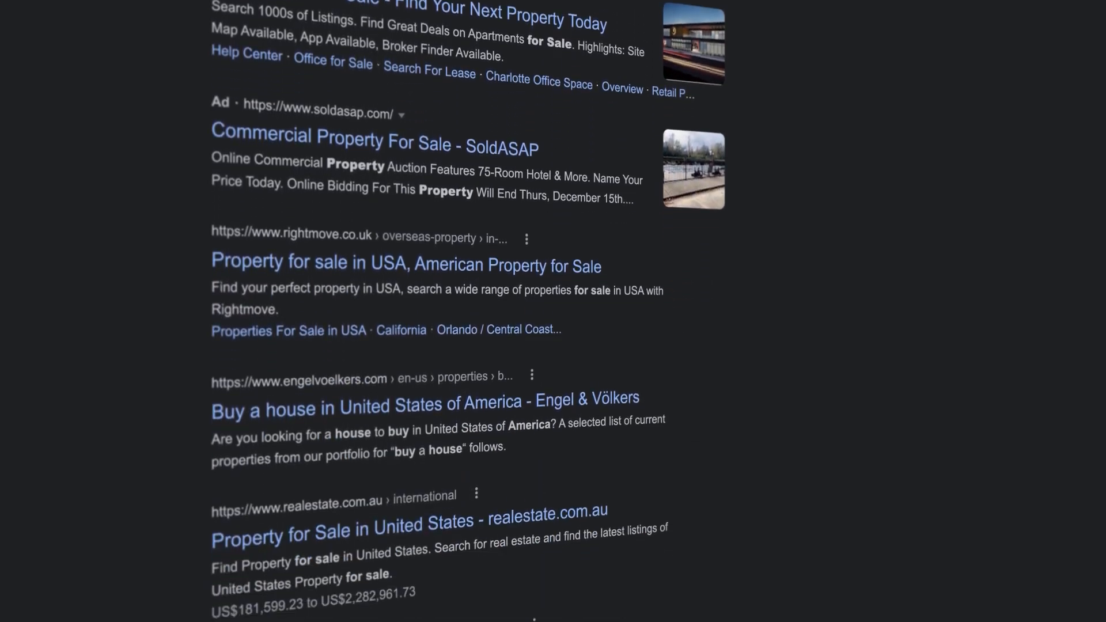
{"action": "scroll", "scroll_direction": "down", "scroll_amount": 3}
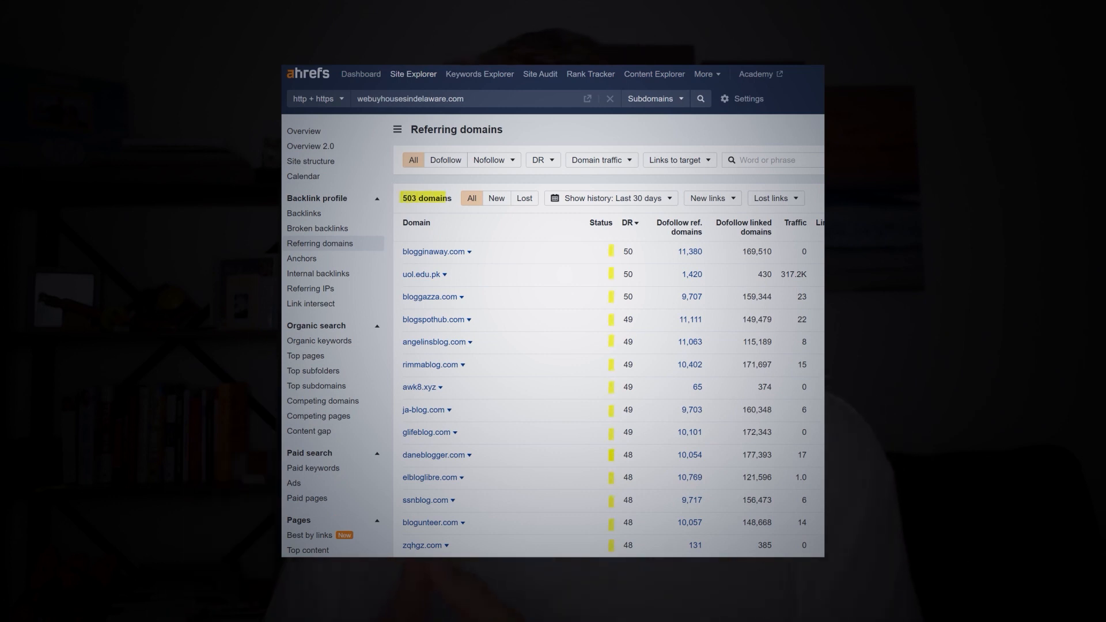
View the Referring domains report for webuyhousesindelaware.com listing 503 domains sorted by DR.
{"action": "left_click", "coordinate": [627, 223]}
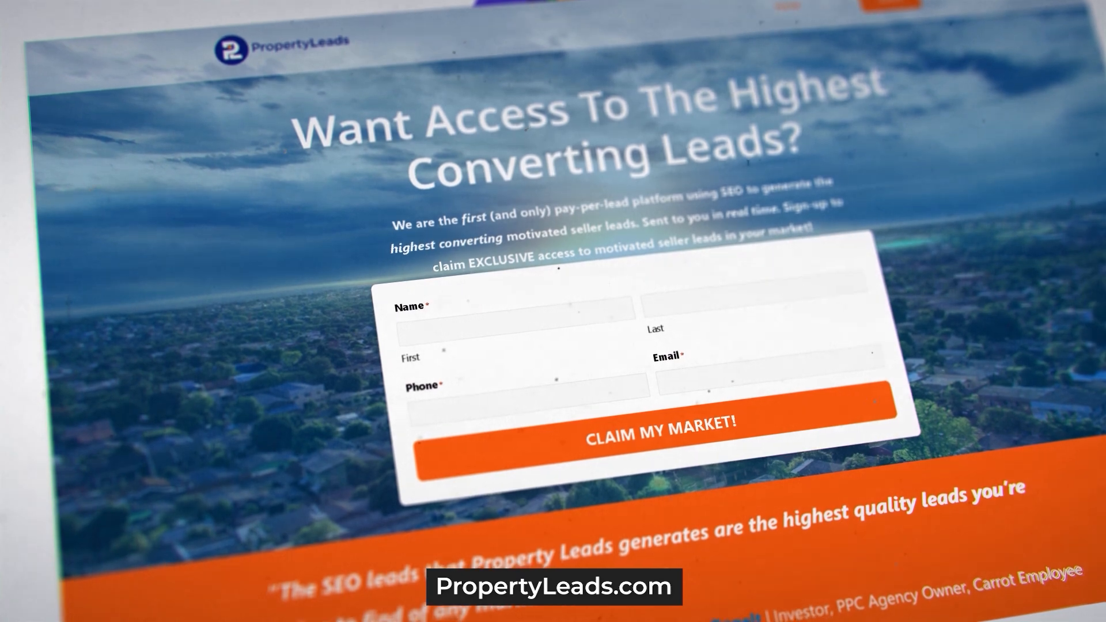
Scroll the PropertyLeads.com landing page to view the name, phone and email signup form.
{"action": "scroll", "scroll_direction": "up", "scroll_amount": 3}
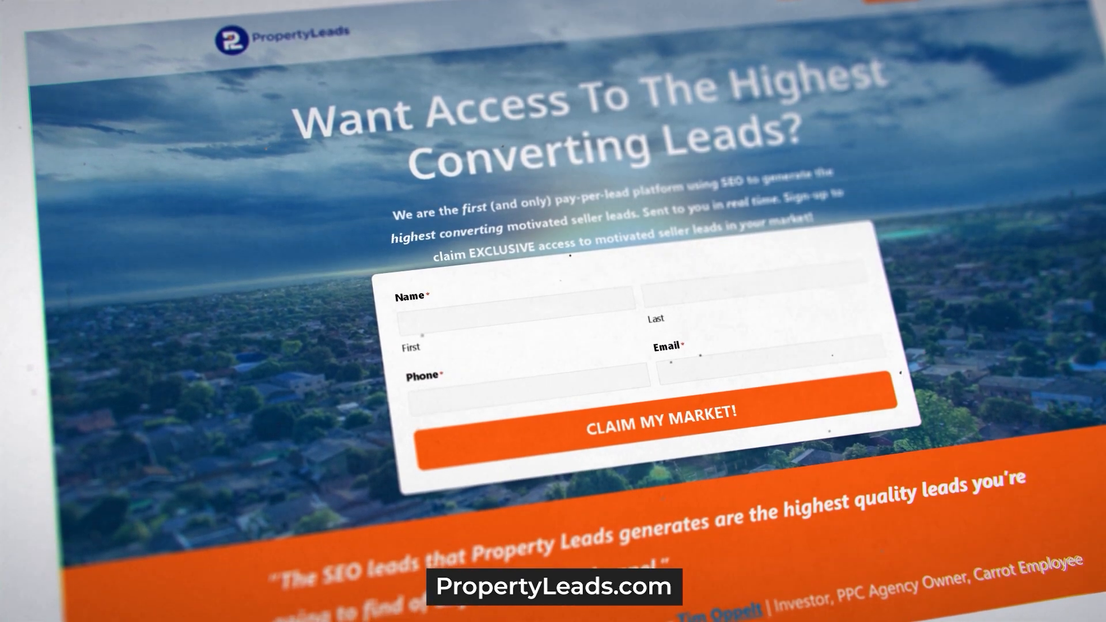